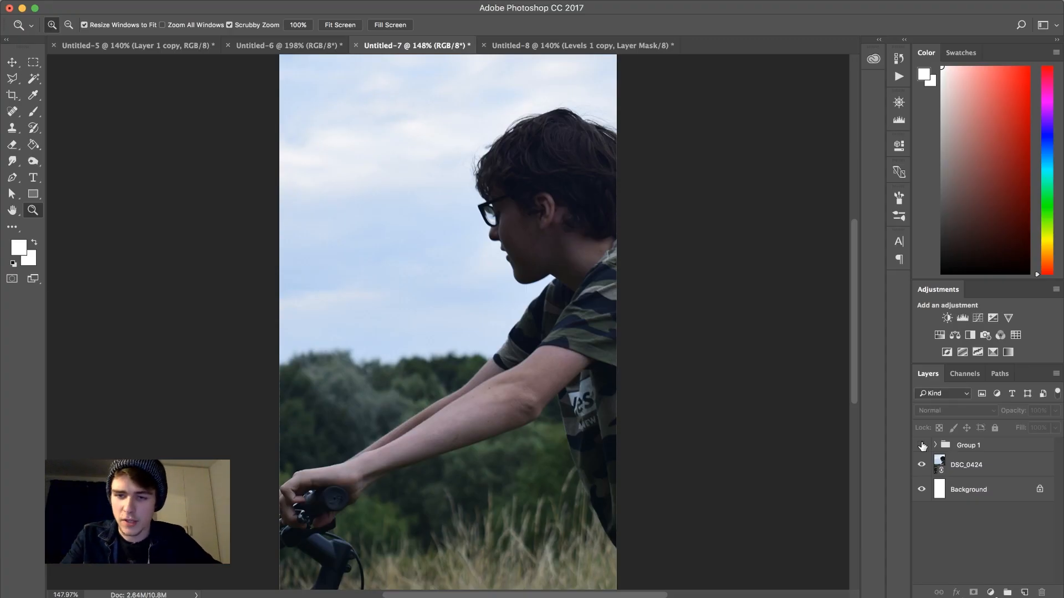
Step: Preview the earlier pink-sky edit group, then hide it to show the unedited photo
left_click(921, 445)
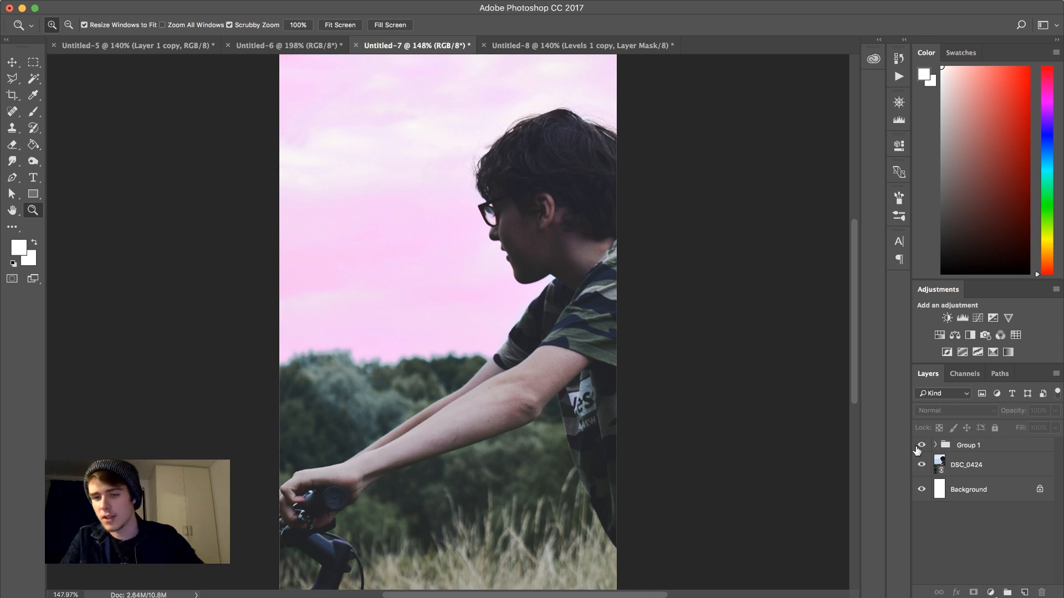
left_click(968, 446)
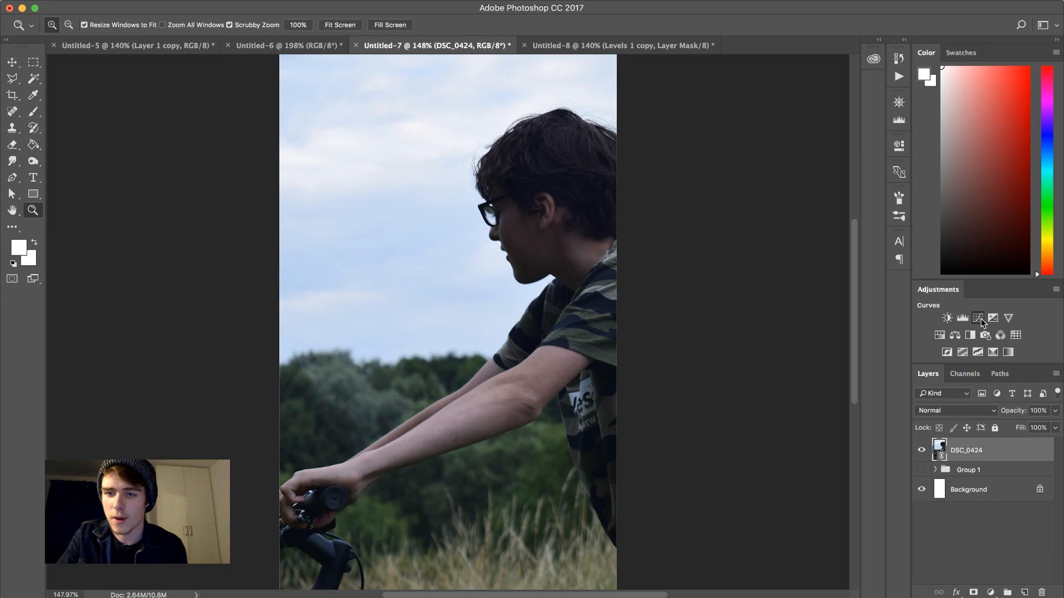
Step: Add a Curves adjustment with a lifted S-curve to brighten and add contrast
left_click(977, 318)
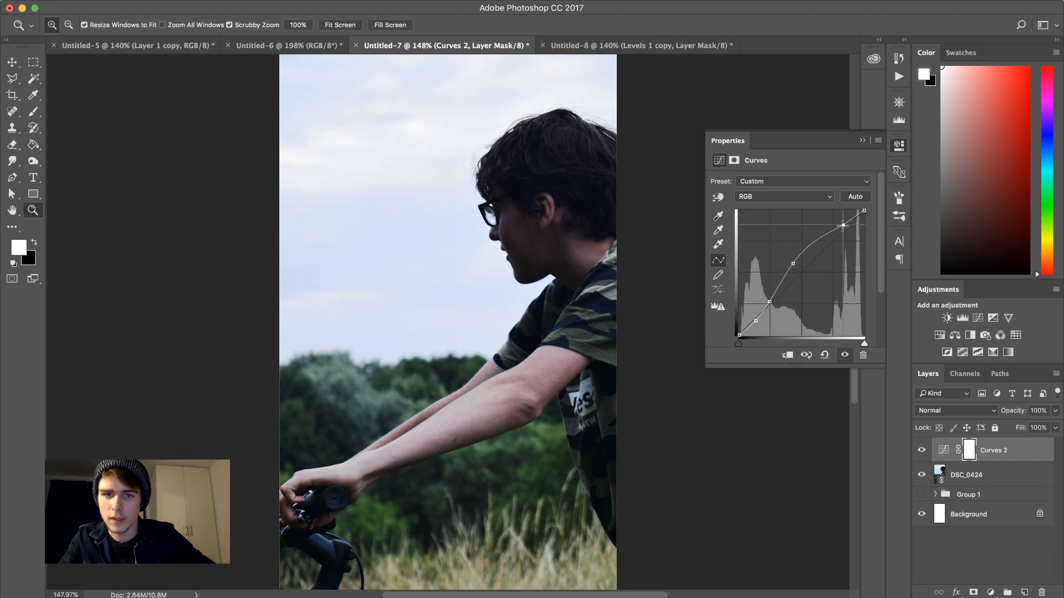
left_click(920, 450)
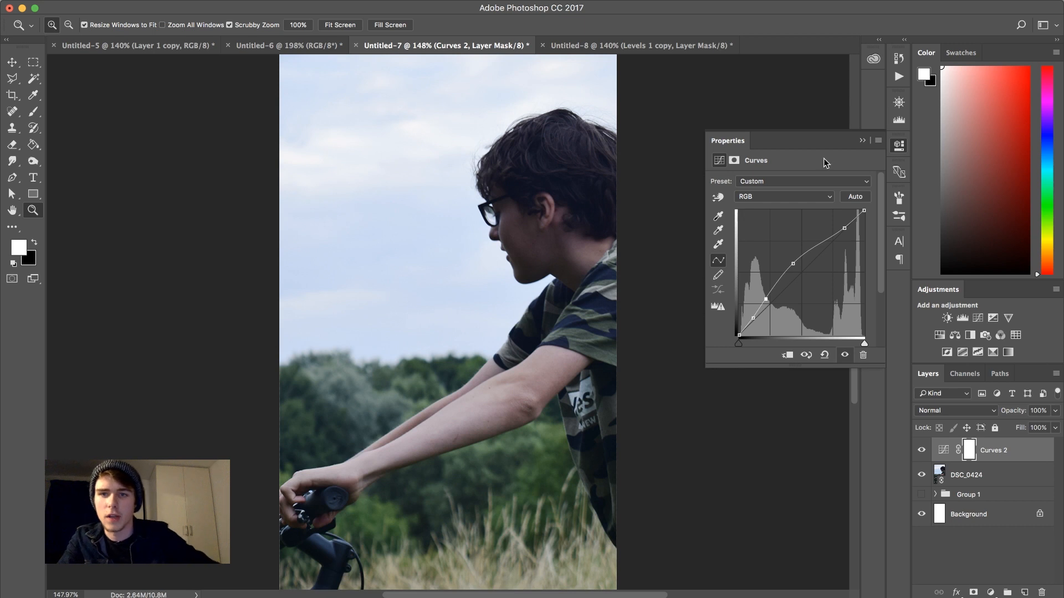
left_click(921, 453)
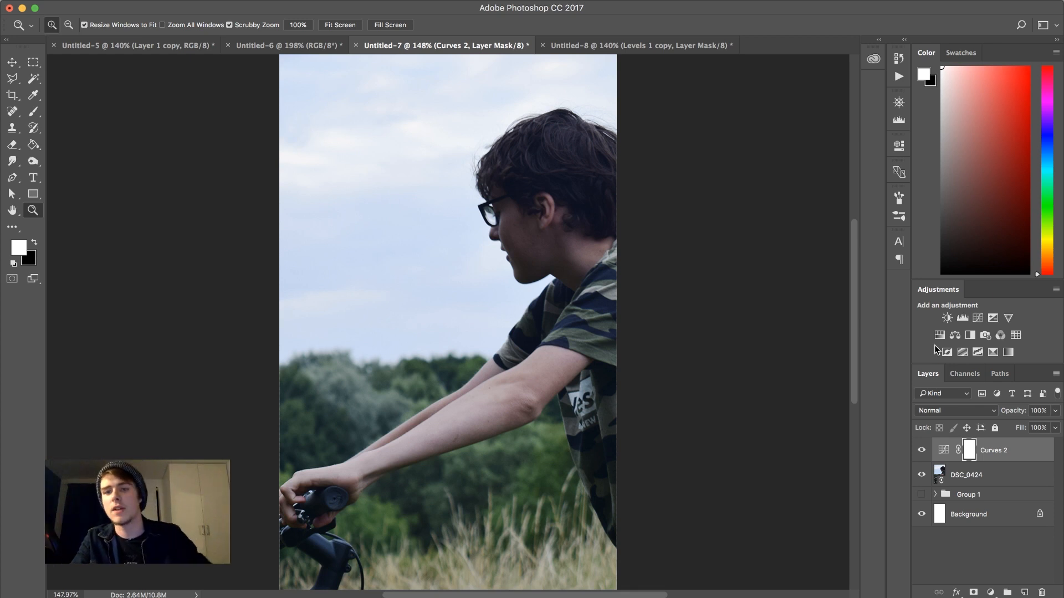
Step: Add a Hue/Saturation adjustment on Blues with Saturation +60 and Hue +112, turning the sky pink
left_click(954, 318)
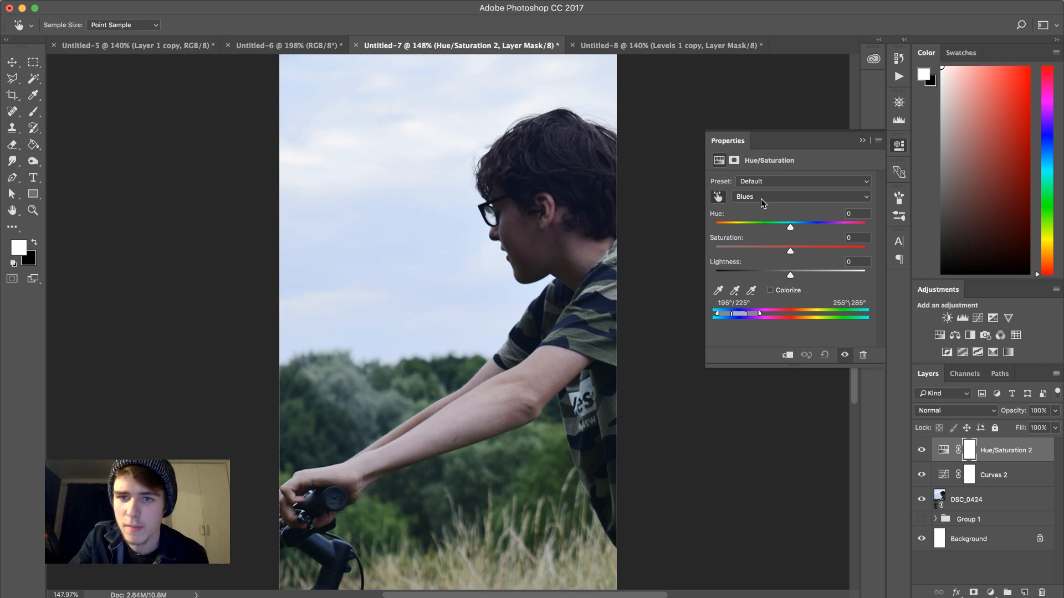
mouse_move(813, 270)
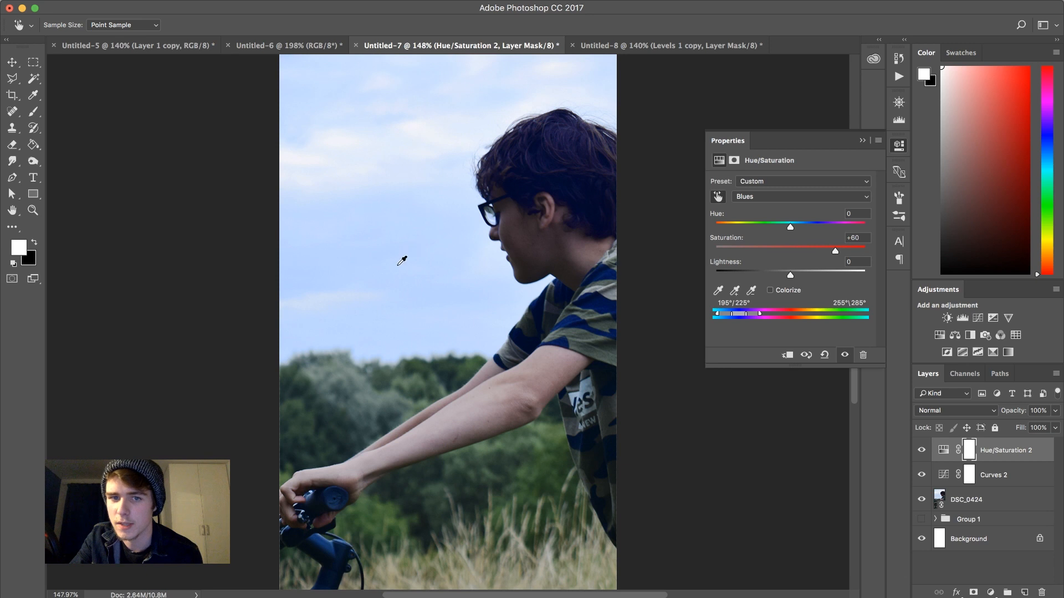
mouse_move(786, 228)
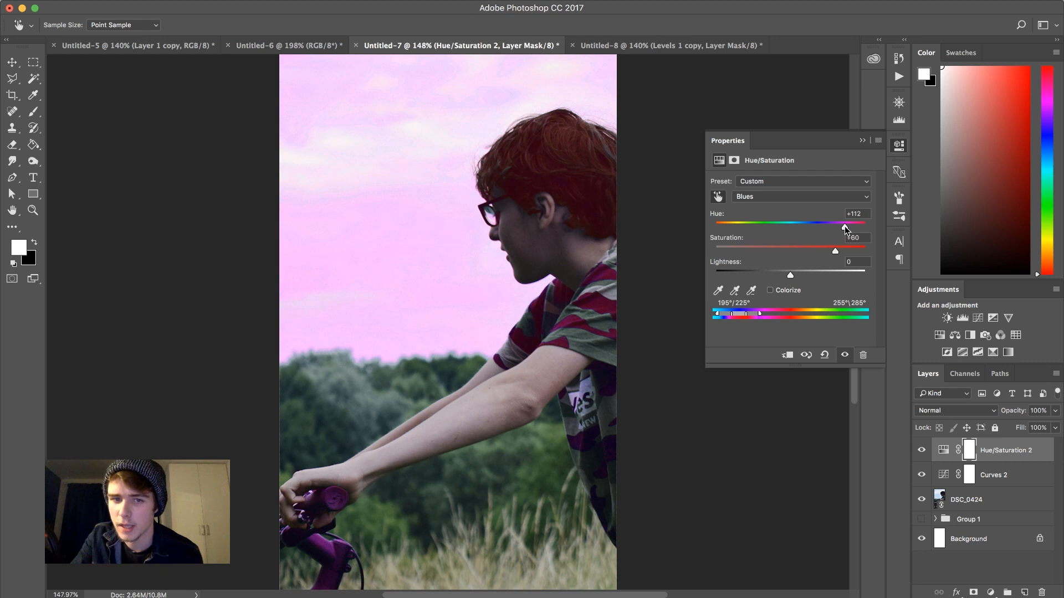
mouse_move(775, 342)
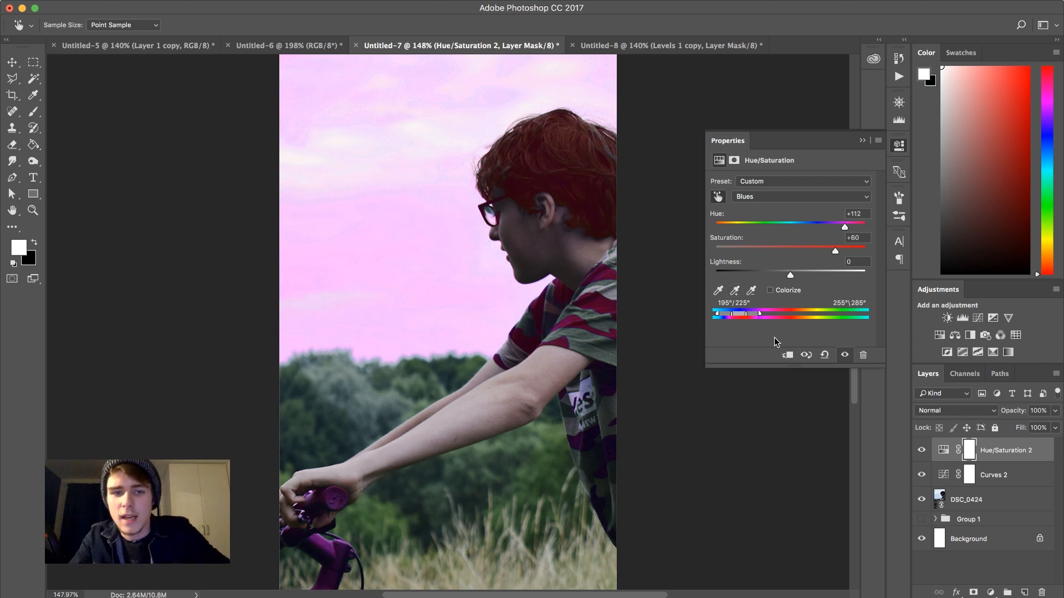
mouse_move(435, 237)
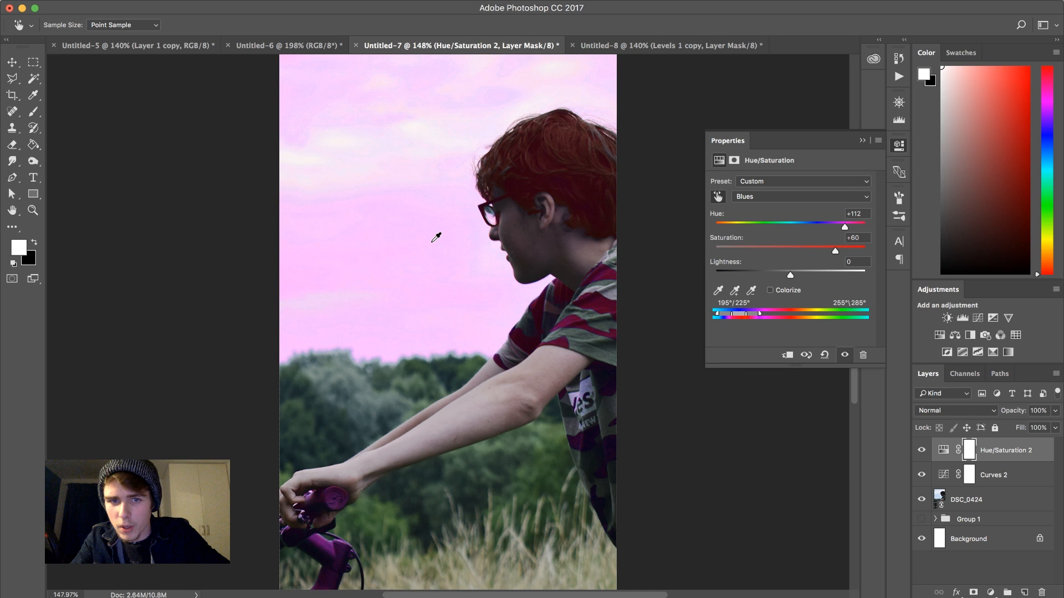
mouse_move(600, 179)
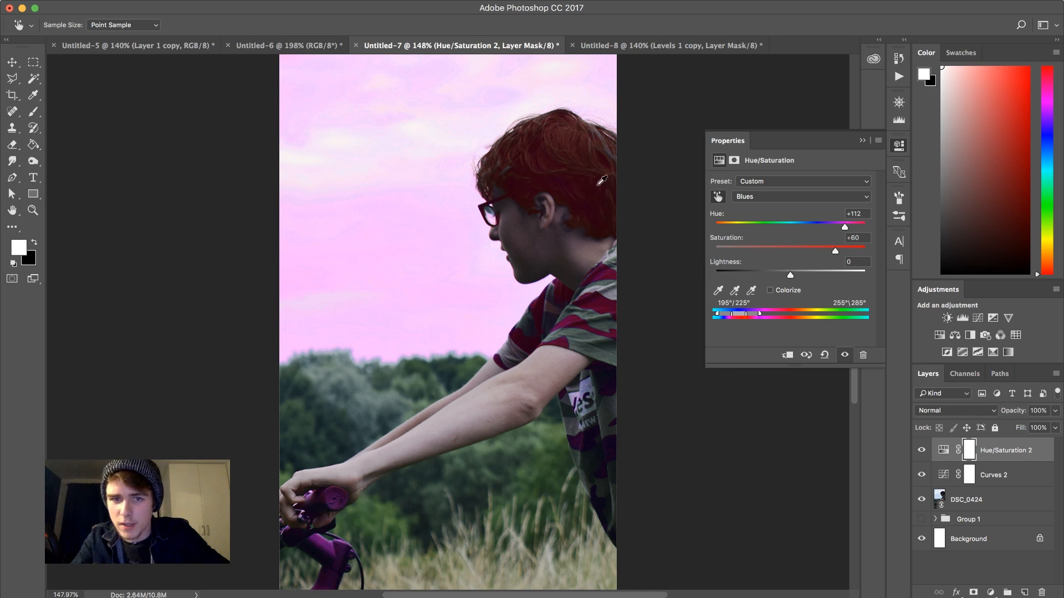
mouse_move(321, 565)
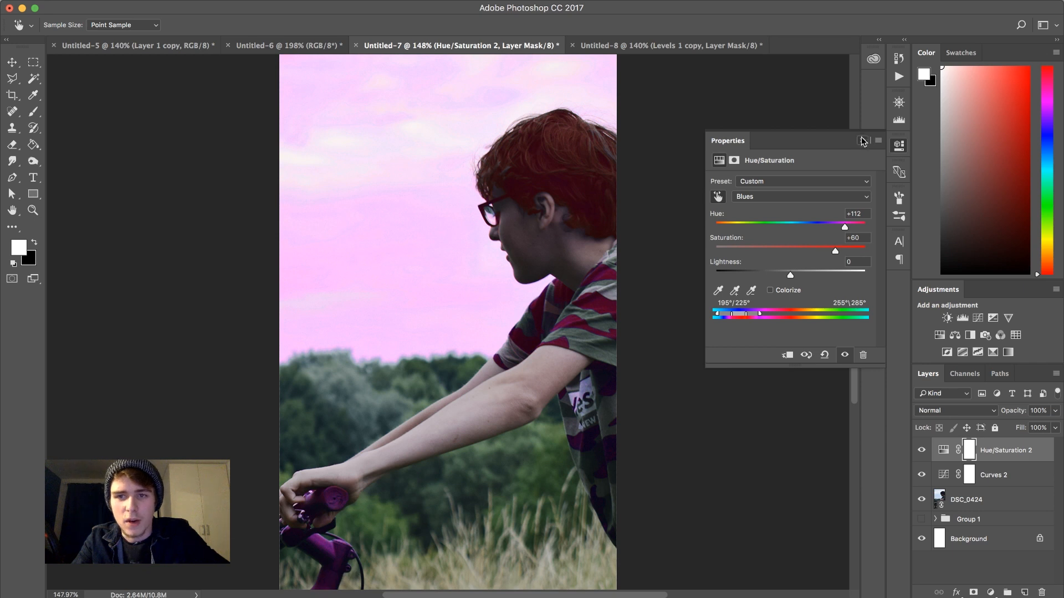
left_click(862, 141)
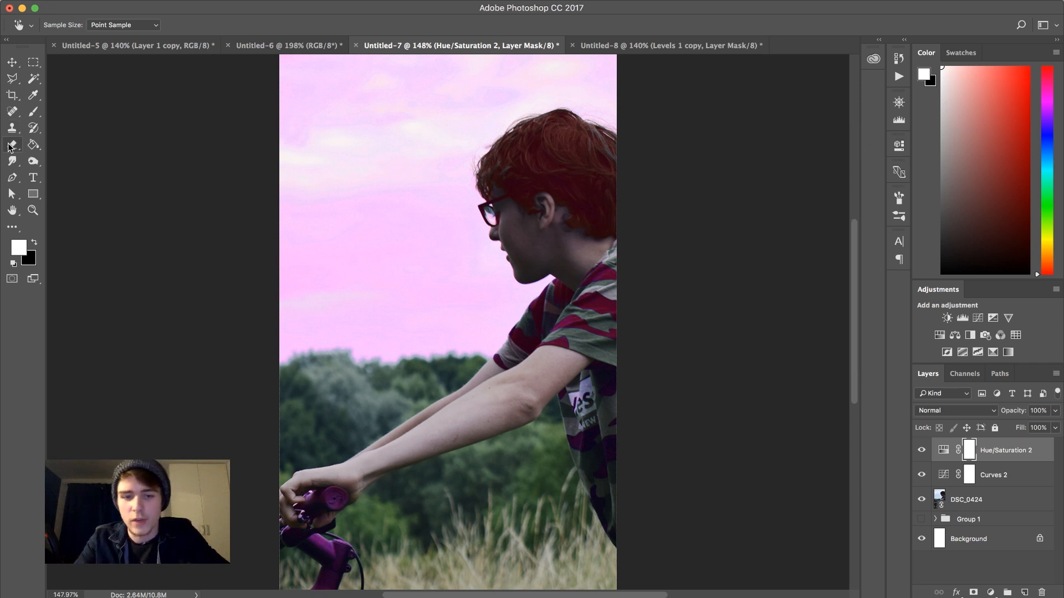
Step: Erase the Hue/Saturation mask over the boy's hair, shirt and handlebars with the Eraser
left_click(12, 145)
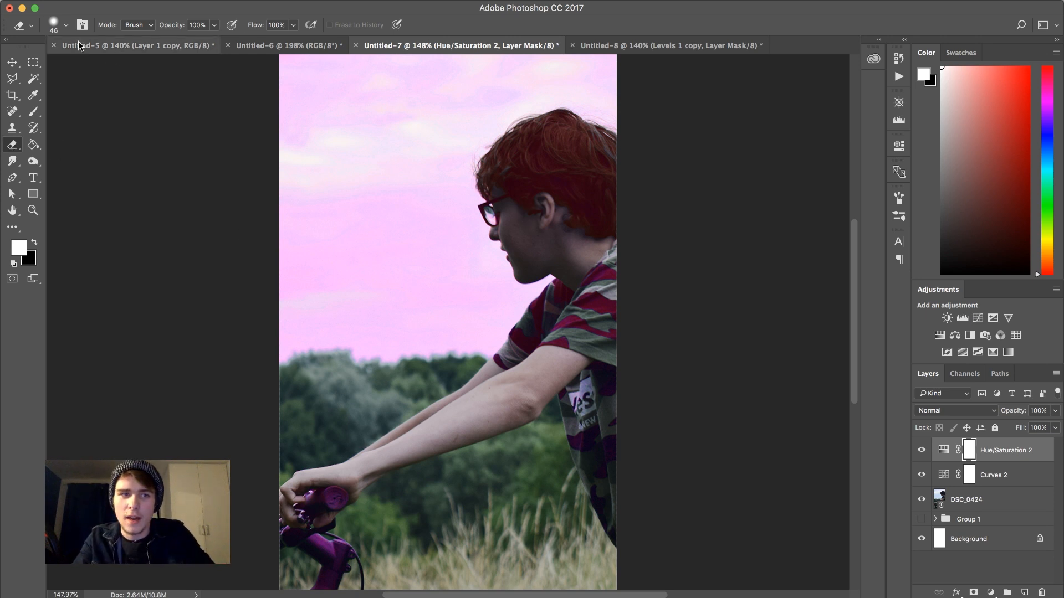
left_click(65, 26)
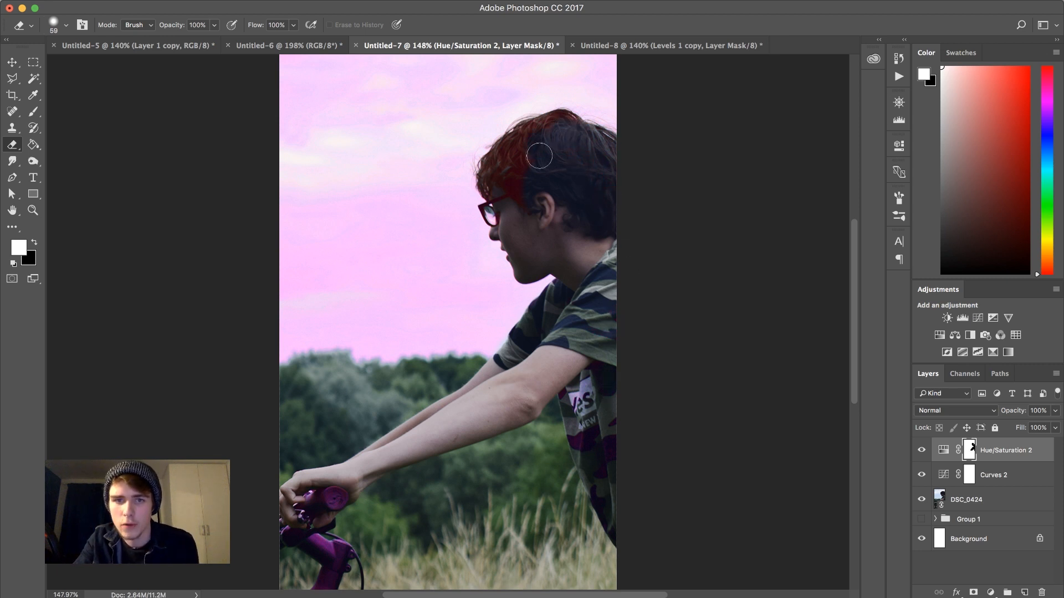
left_click(66, 26)
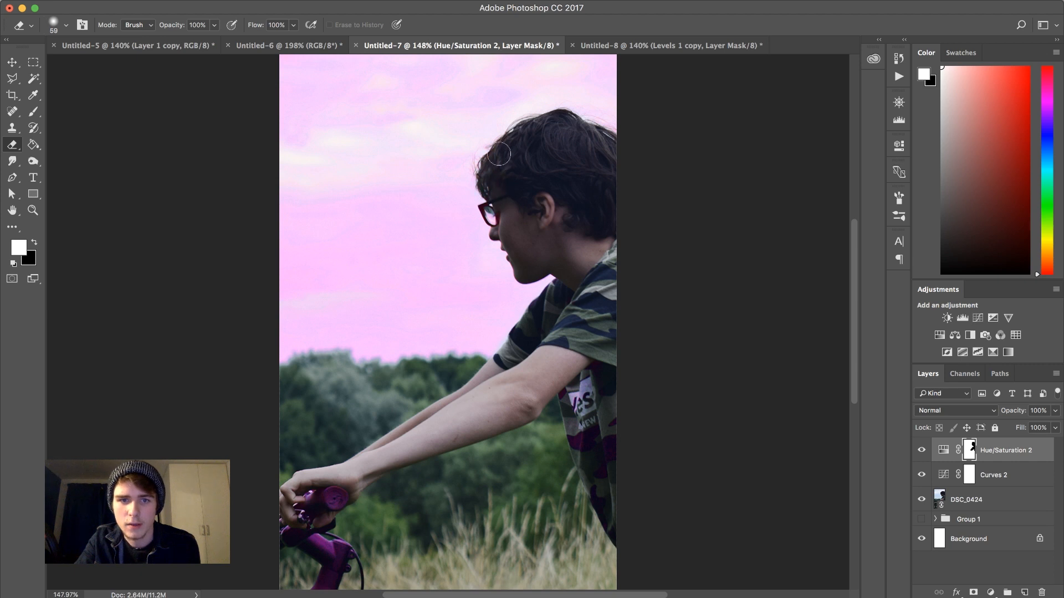
mouse_move(515, 240)
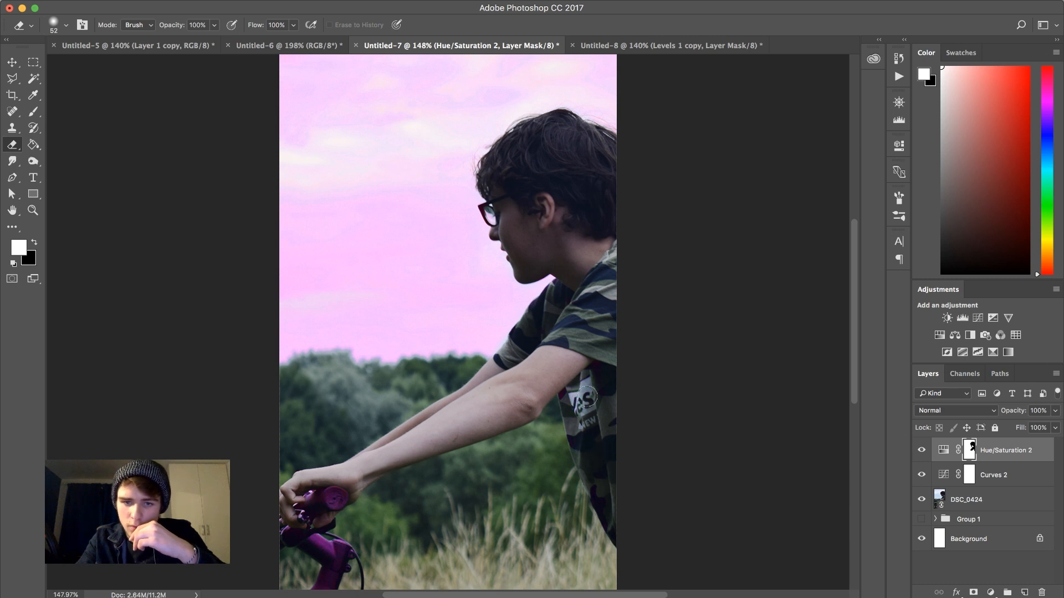
mouse_move(479, 385)
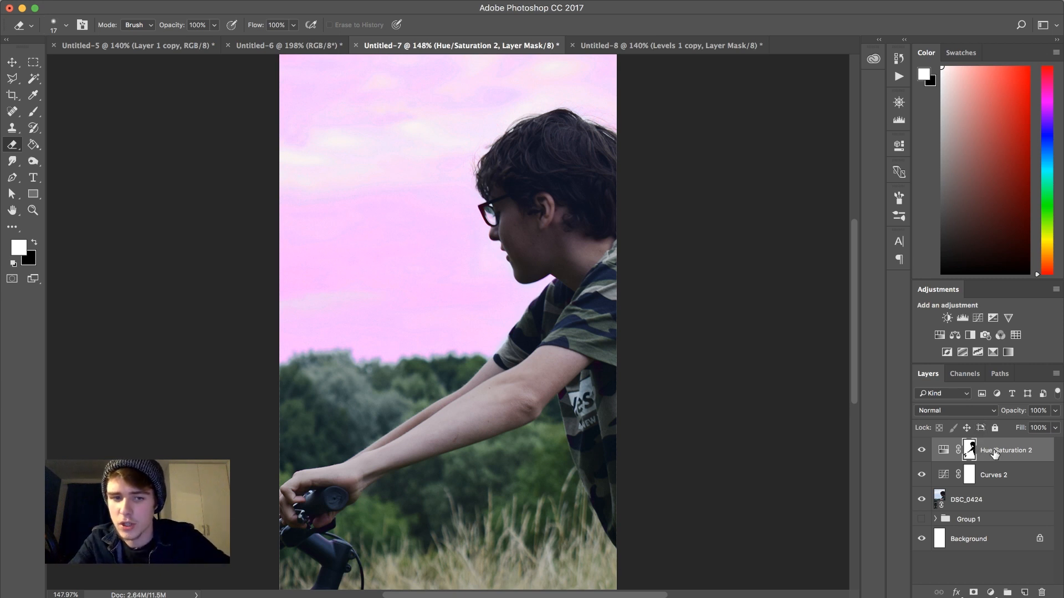
Step: Set Greens Saturation -65 and Reds Saturation +45 in the pink-sky Hue/Saturation layer
double_click(970, 450)
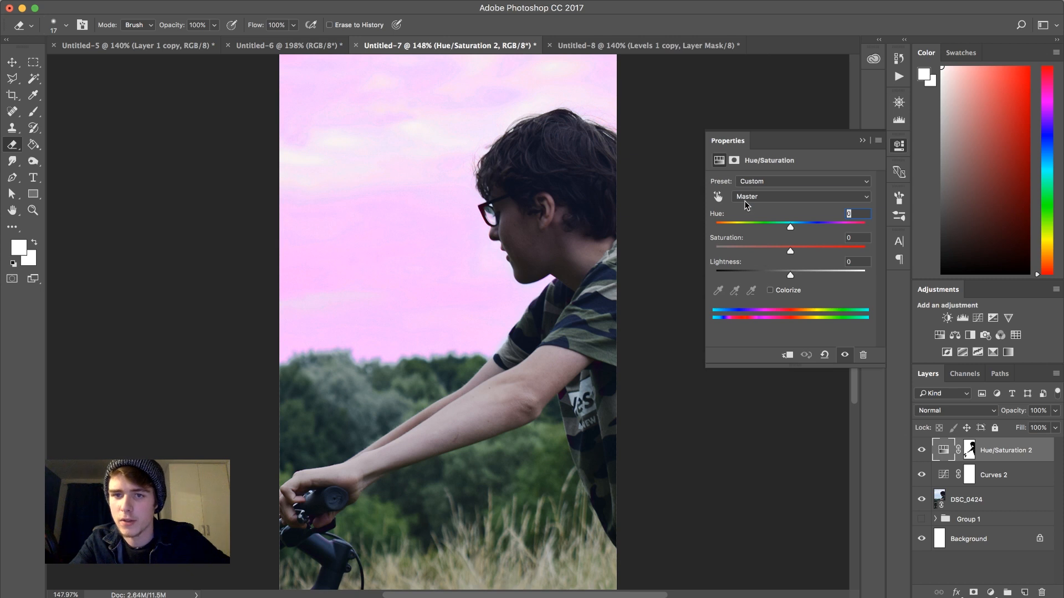
left_click(800, 196)
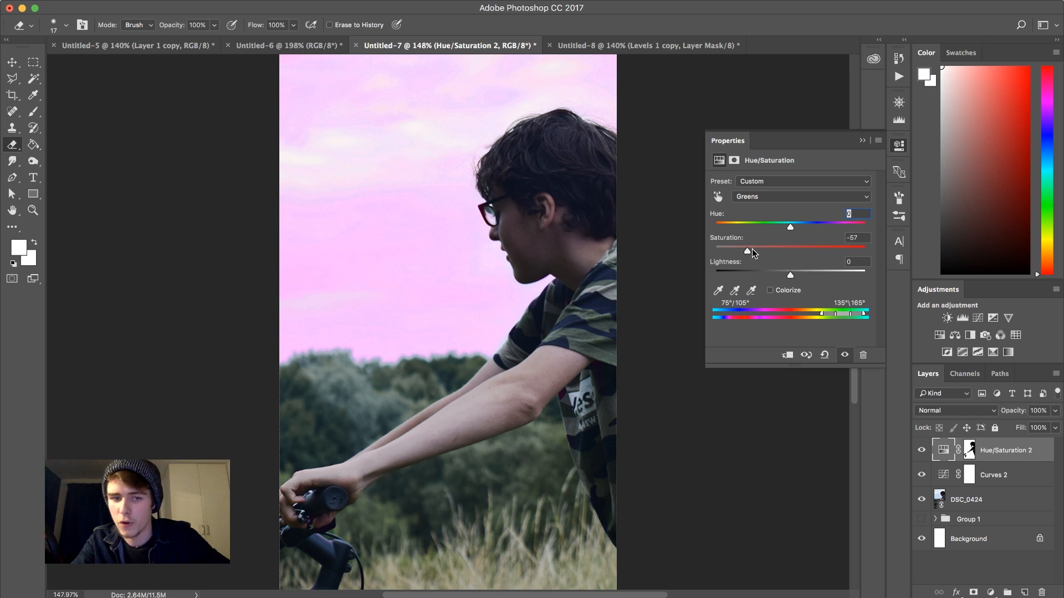
mouse_move(749, 252)
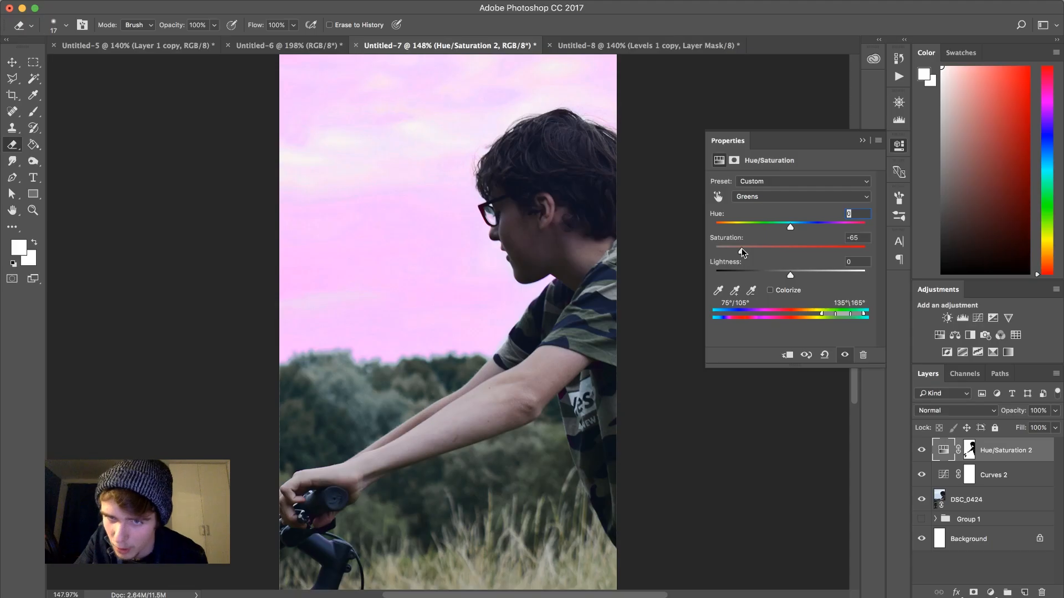
left_click(800, 196)
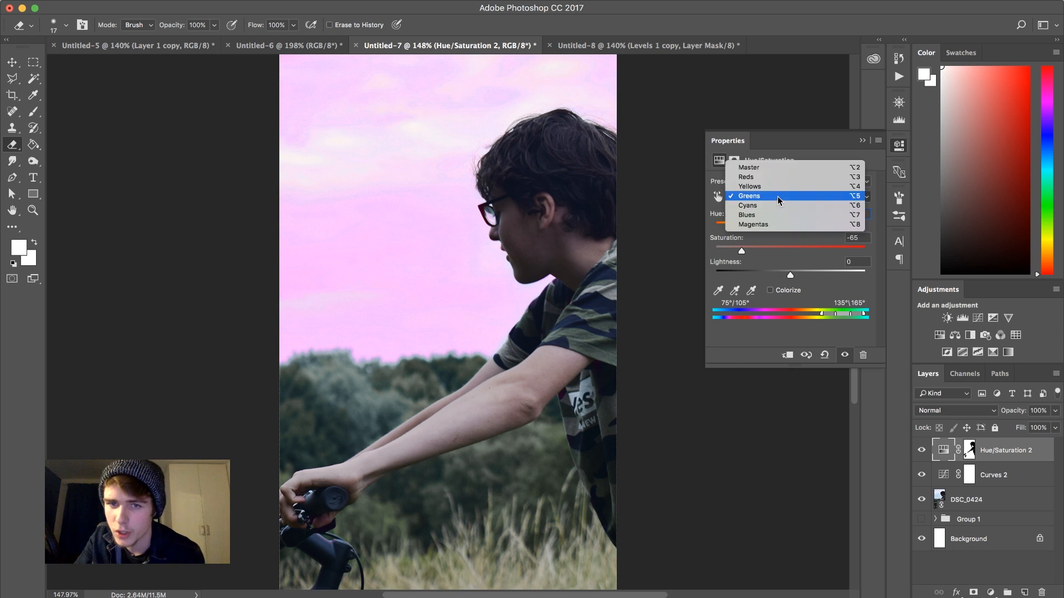
left_click(744, 177)
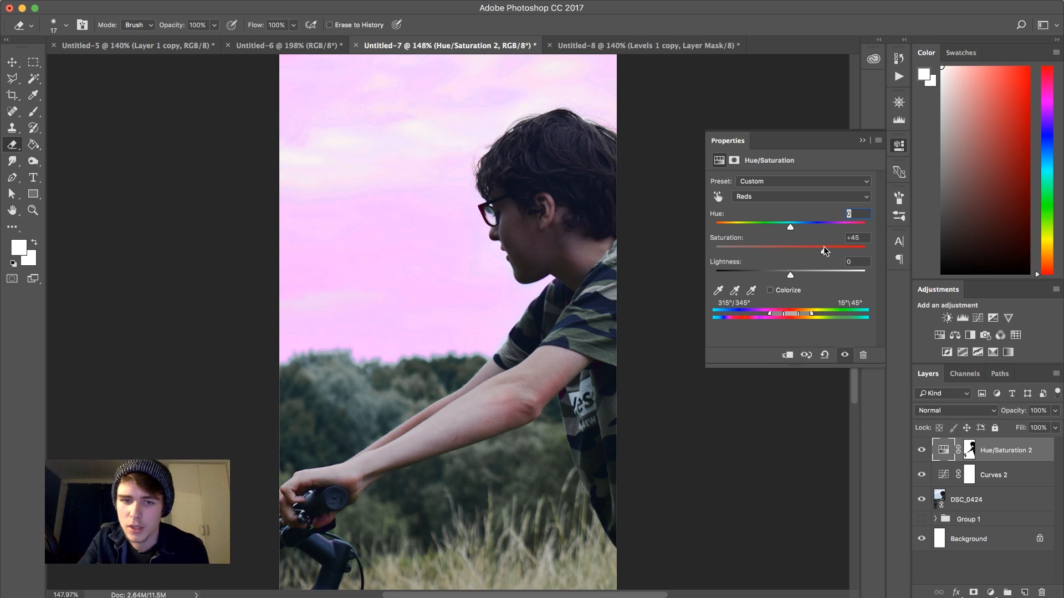
left_click(898, 145)
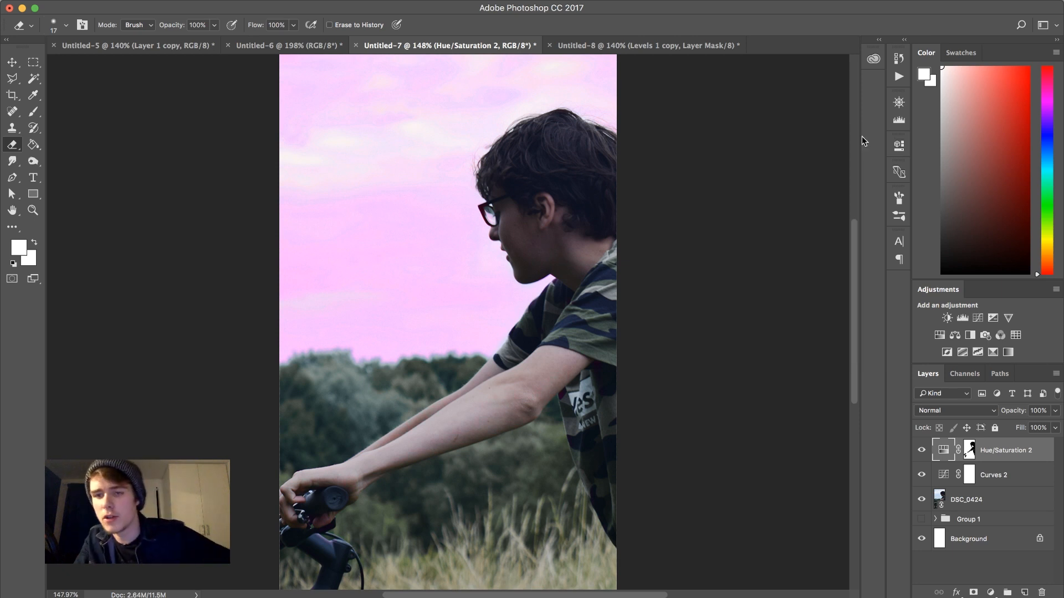
mouse_move(984, 318)
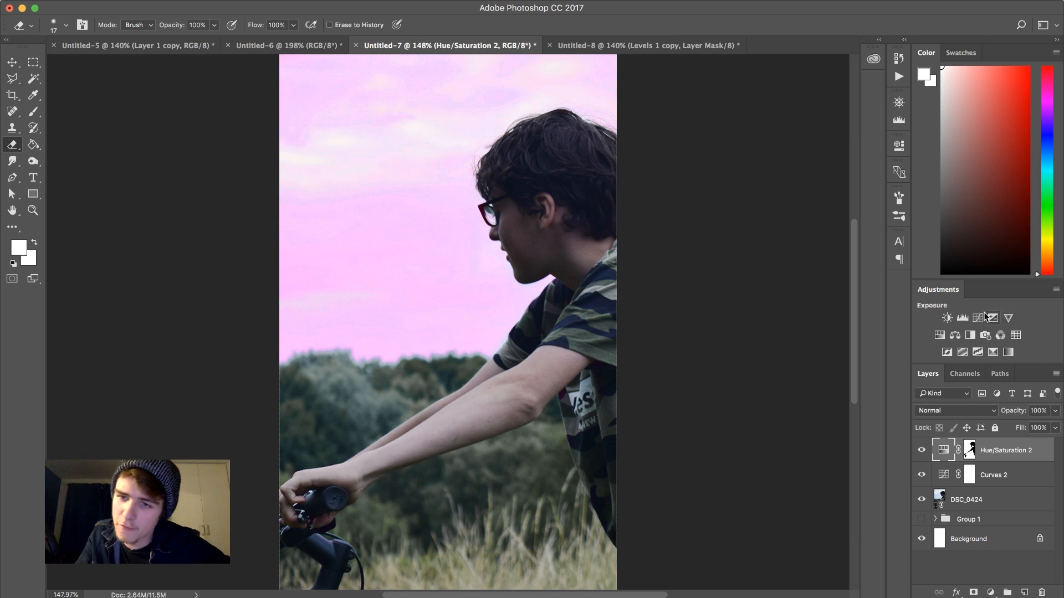
Step: Add a Levels adjustment with the output black point raised, toggling it to compare the fade
left_click(963, 318)
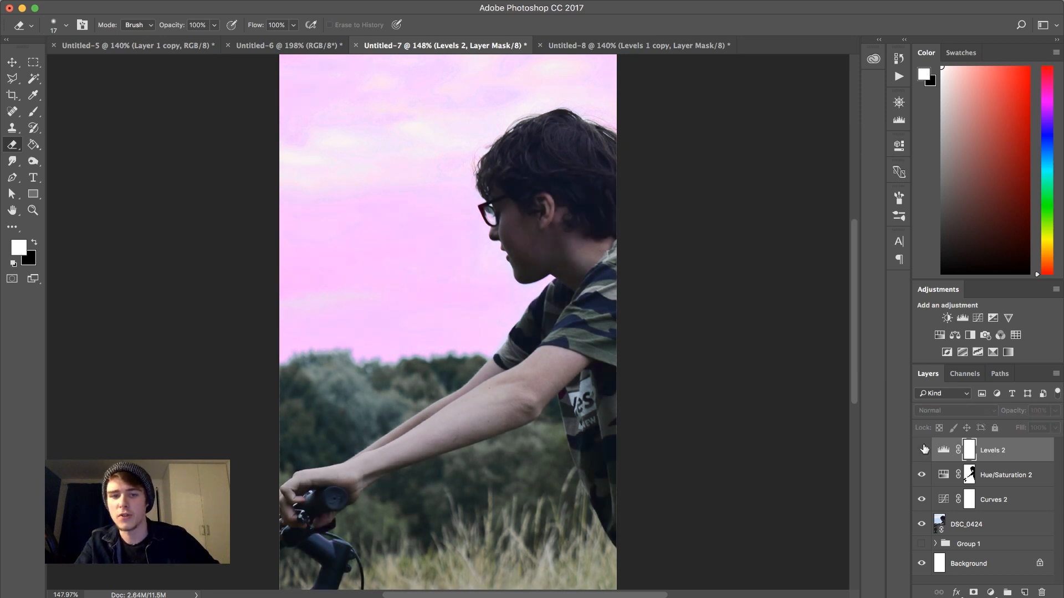
left_click(921, 450)
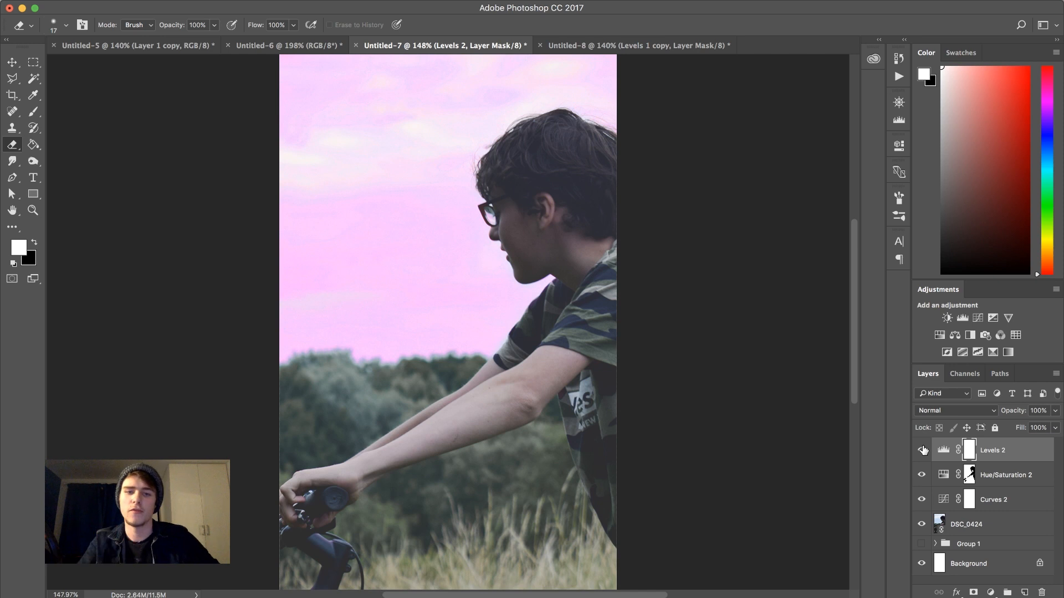
mouse_move(948, 318)
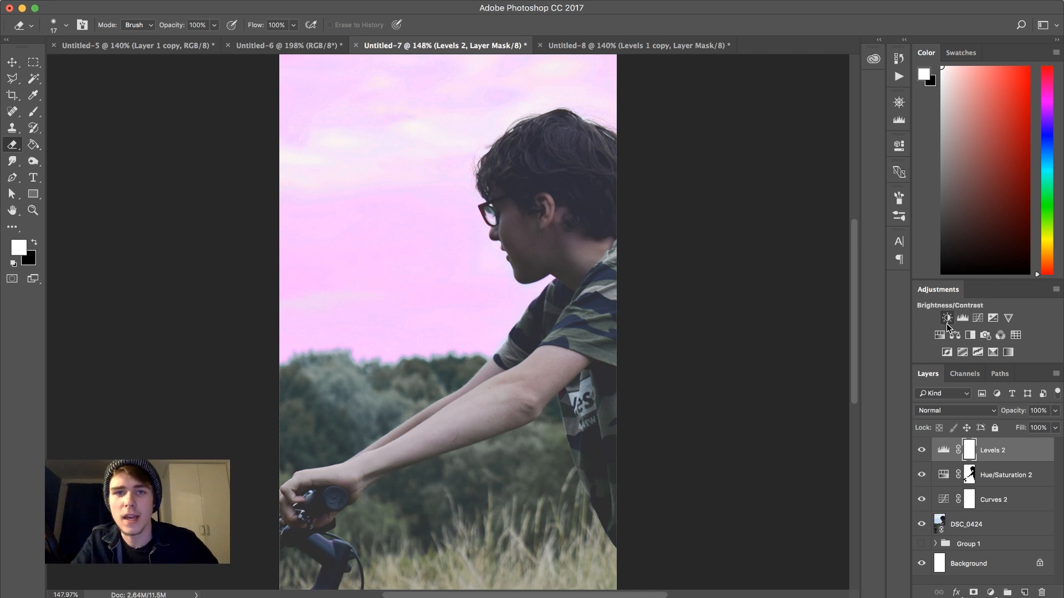
Step: Add a Brightness/Contrast adjustment with Contrast set to 10
left_click(947, 318)
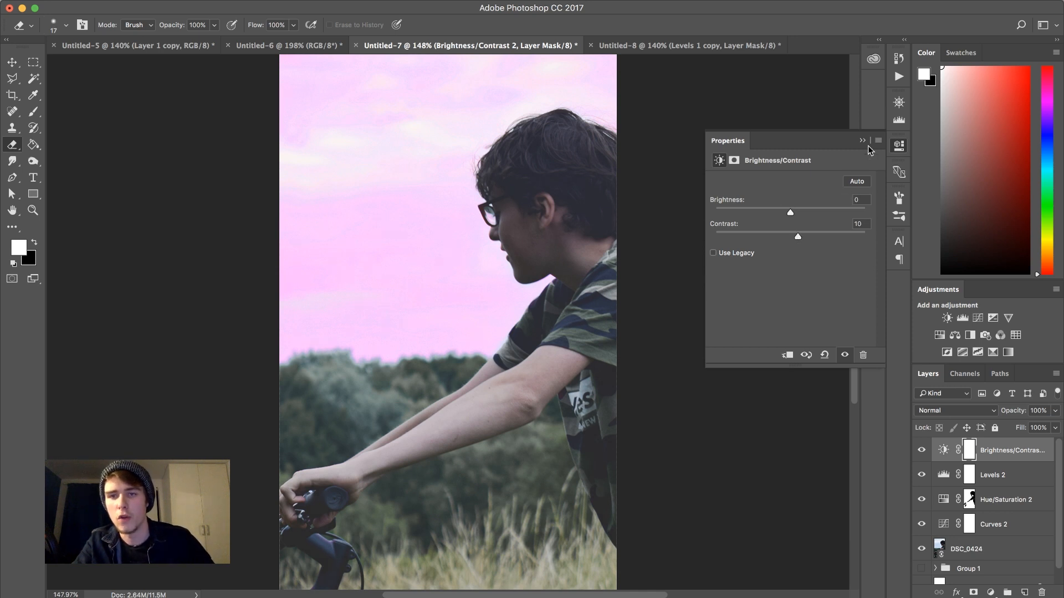
left_click(862, 140)
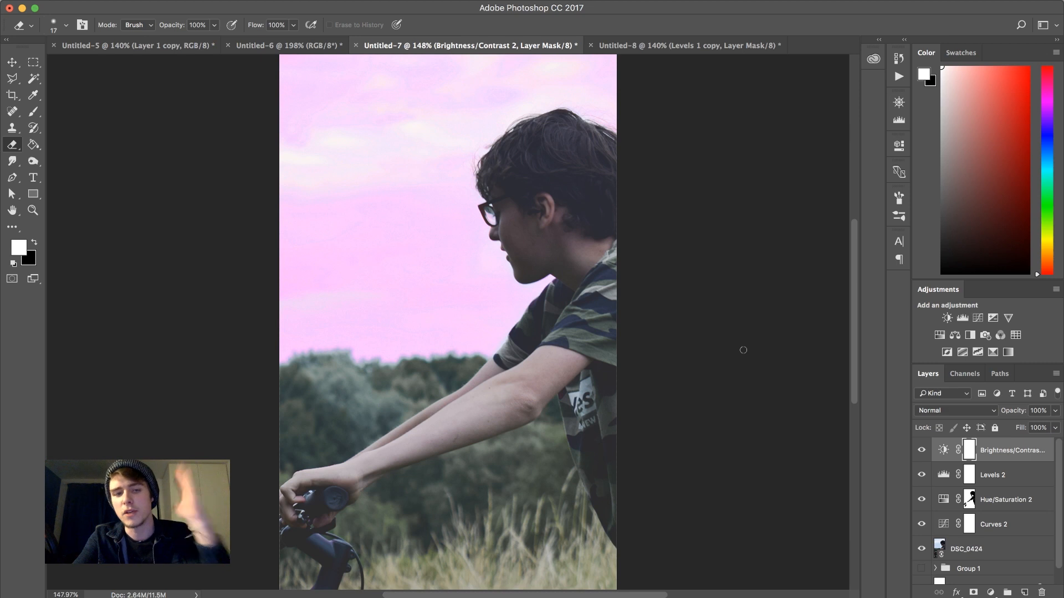